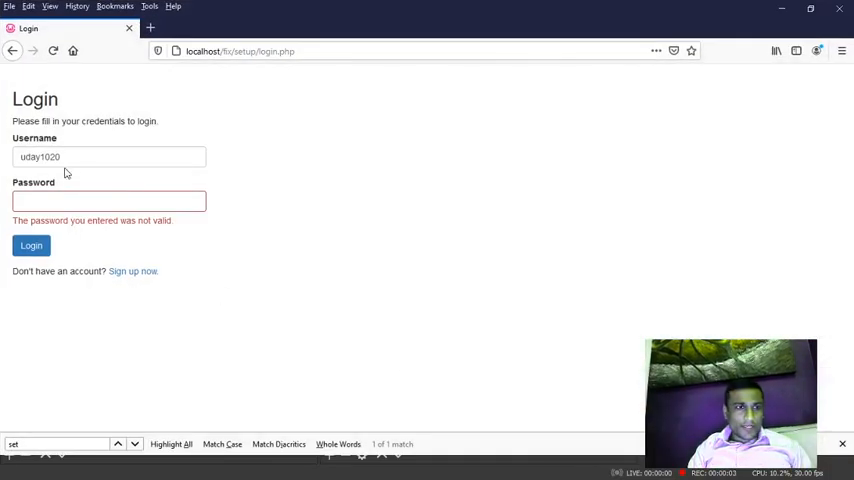
click(108, 156)
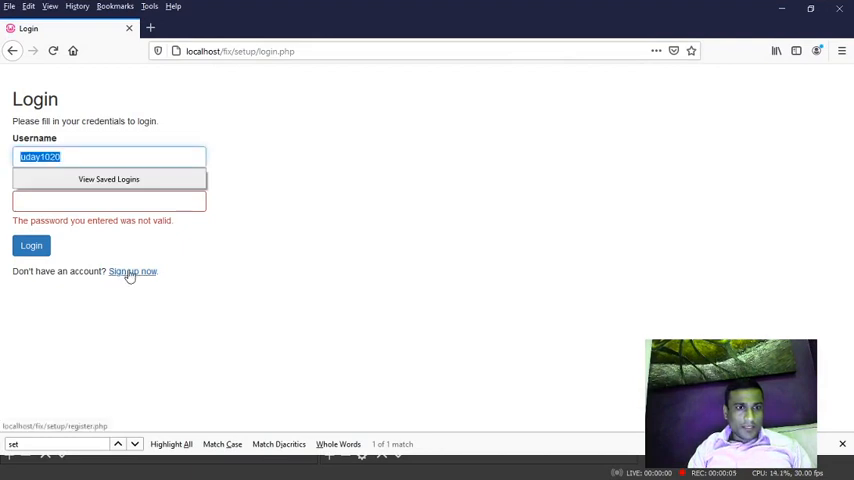
click(132, 272)
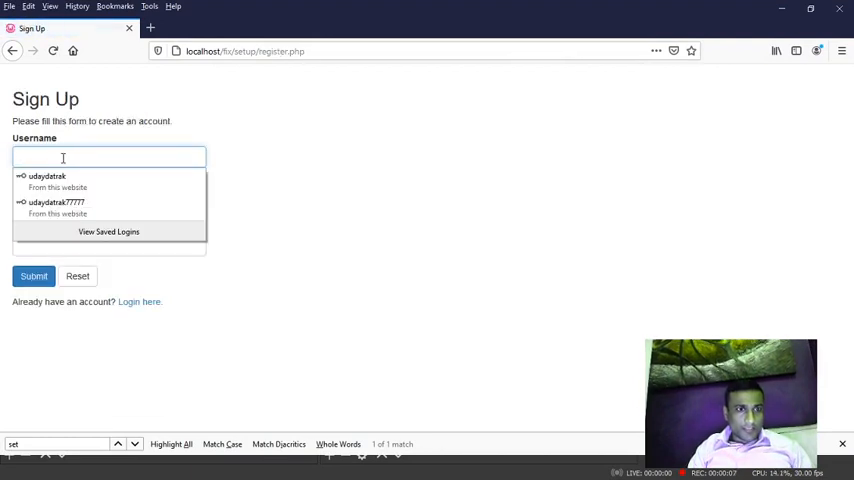
text(uday1021)
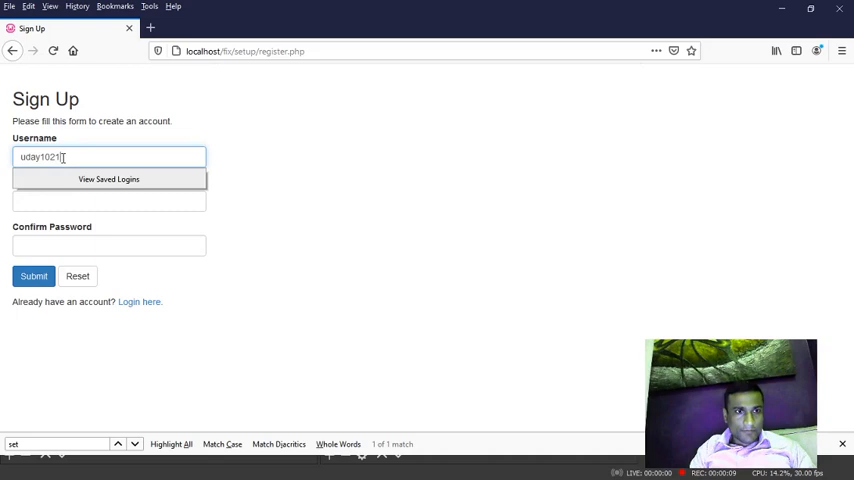
text(•)
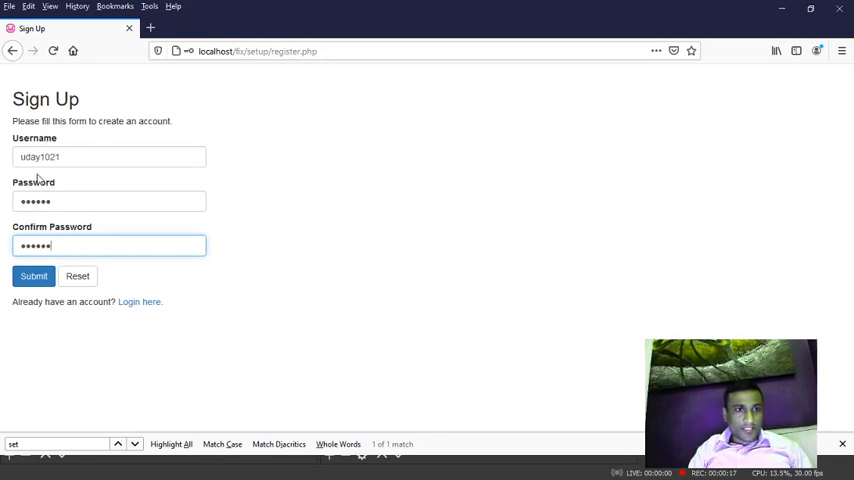
click(32, 276)
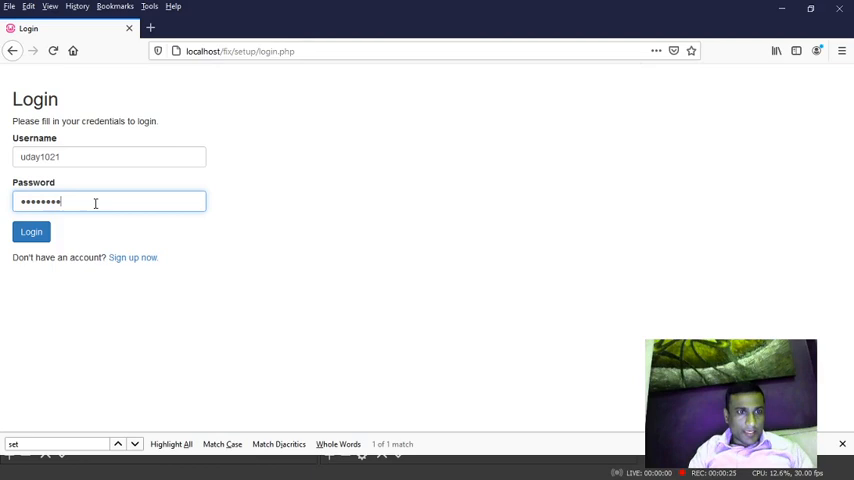
click(32, 232)
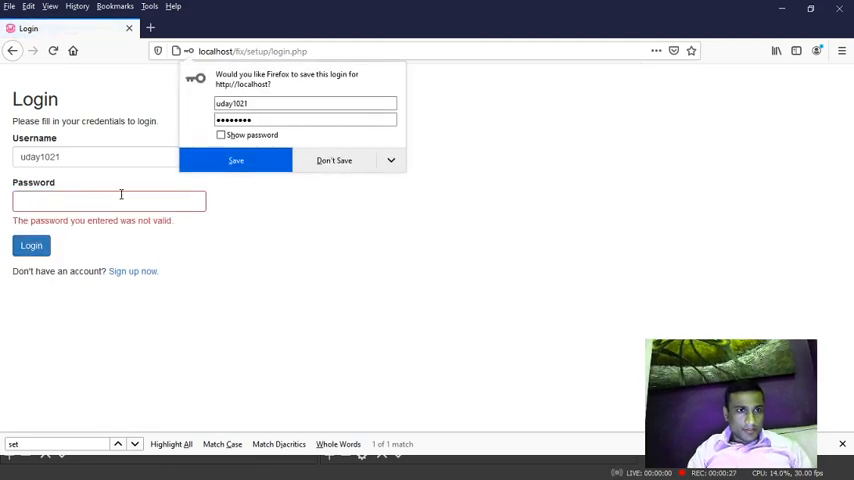
click(334, 160)
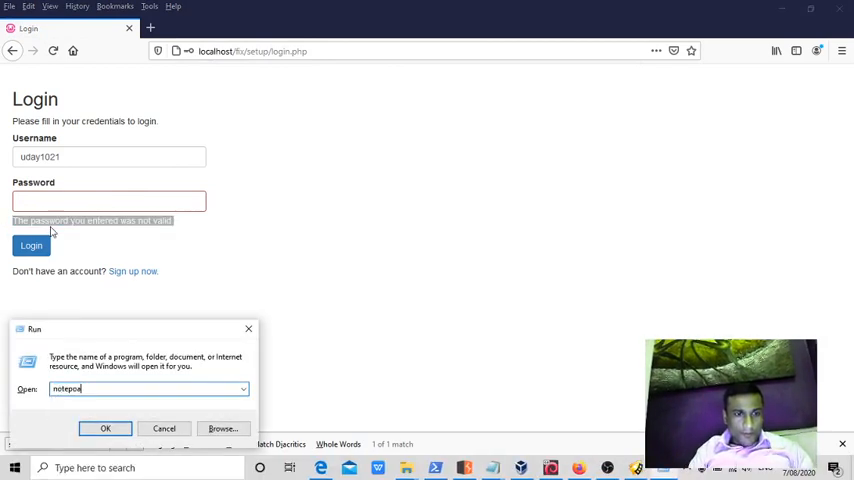
click(104, 428)
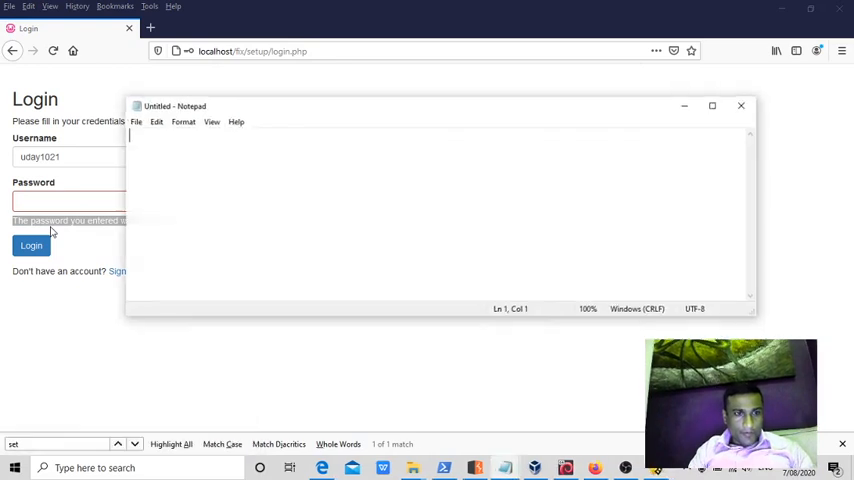
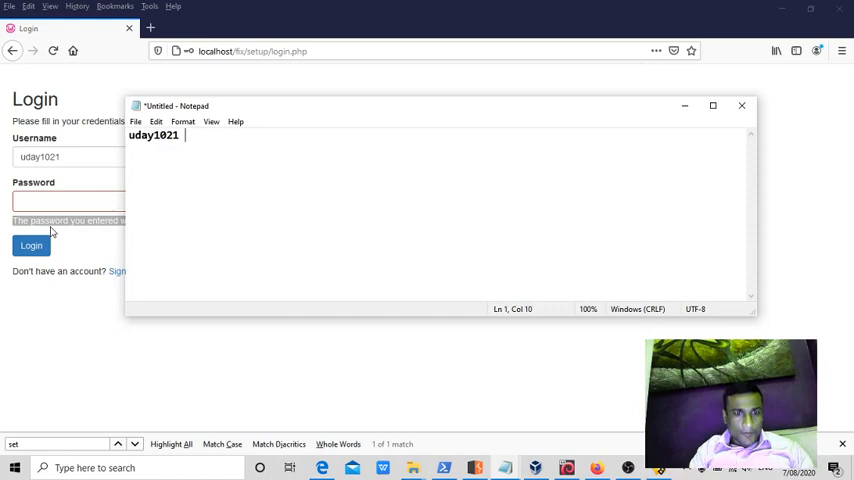
Log in with a non-existent username for the no-account-found error and select the noted password-not-valid message
click(84, 156)
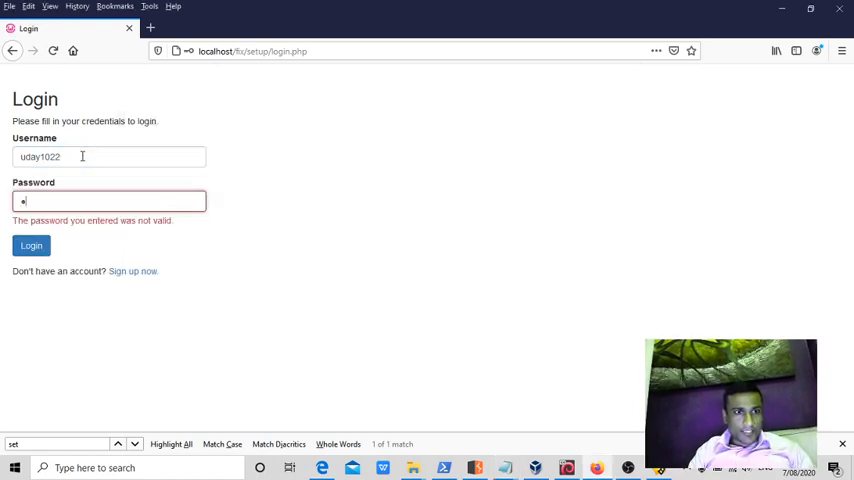
click(32, 244)
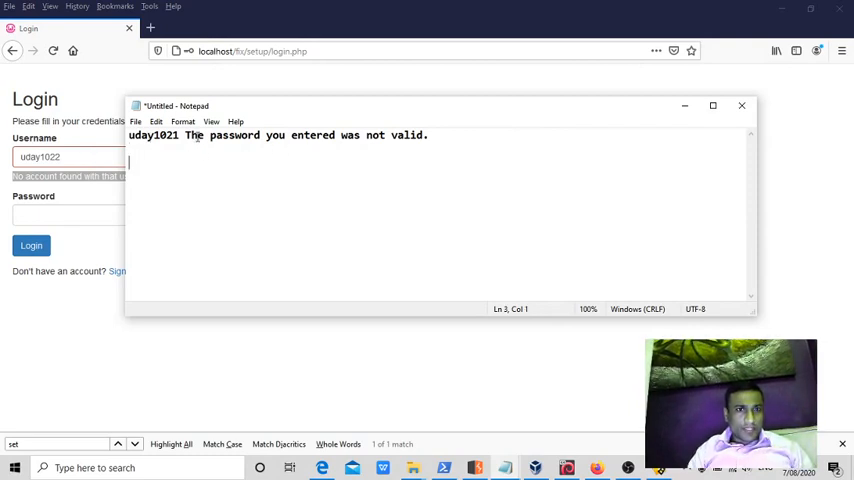
drag(184, 136, 428, 136)
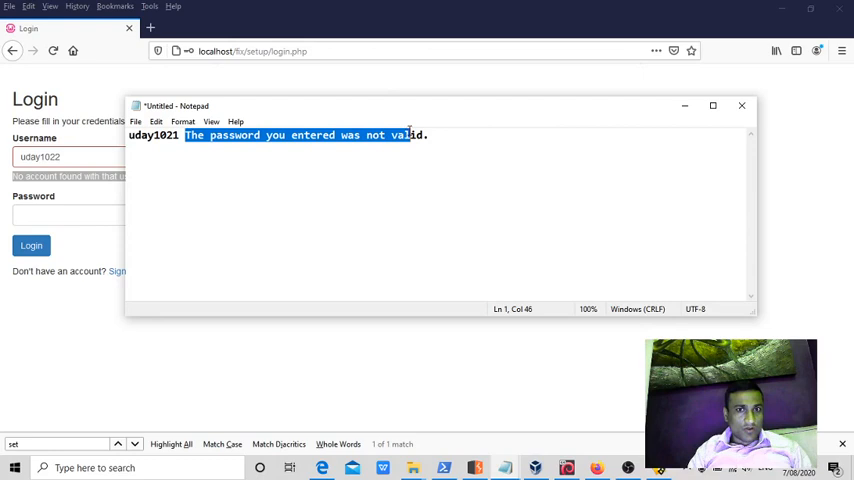